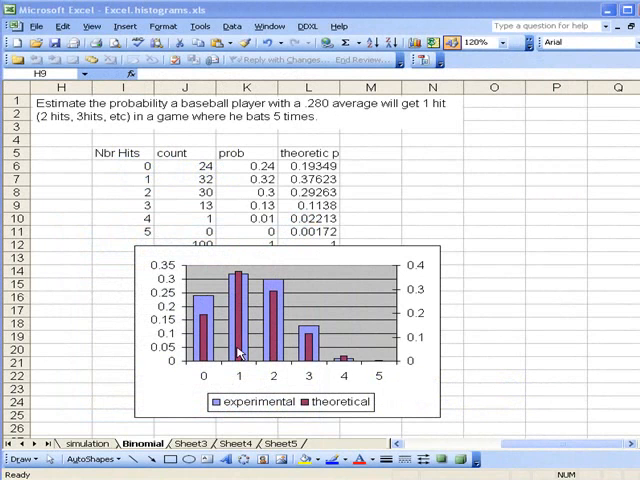
{"action": "mouse_move", "coordinate": [240, 338]}
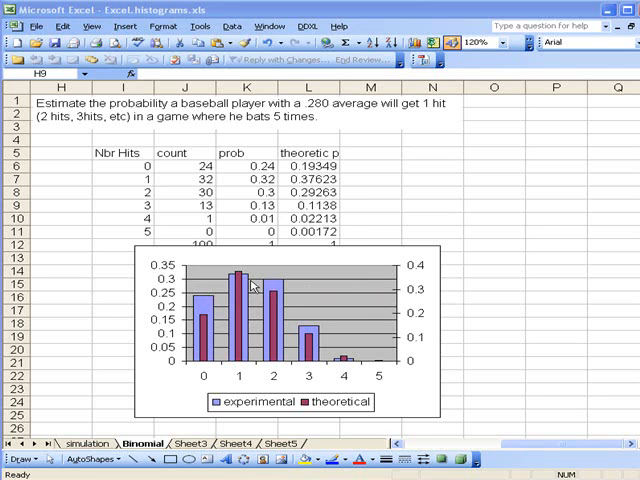
{"action": "mouse_move", "coordinate": [388, 302]}
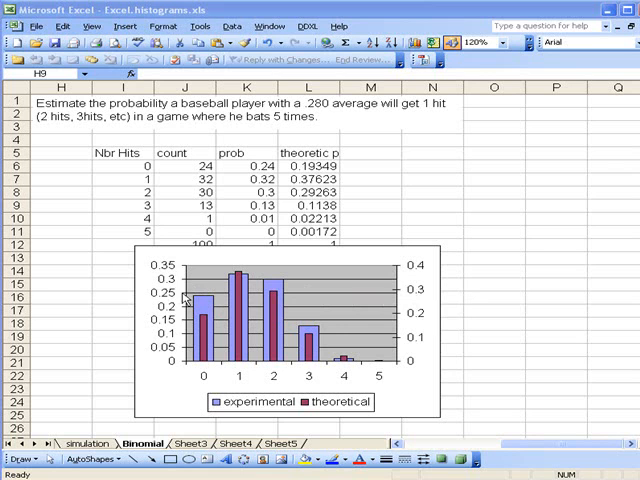
{"action": "mouse_move", "coordinate": [320, 308]}
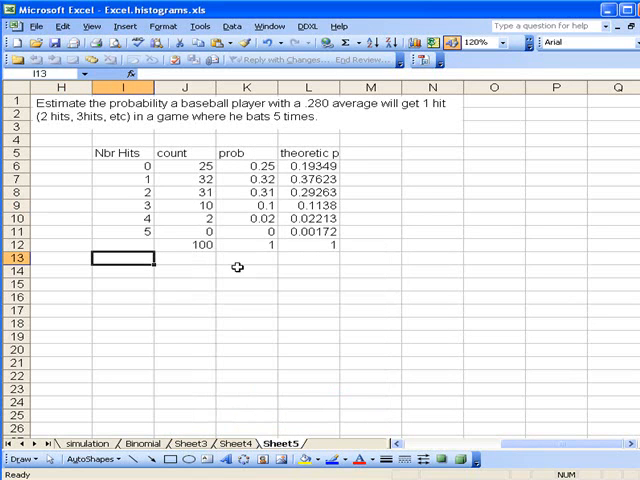
{"action": "mouse_move", "coordinate": [228, 166]}
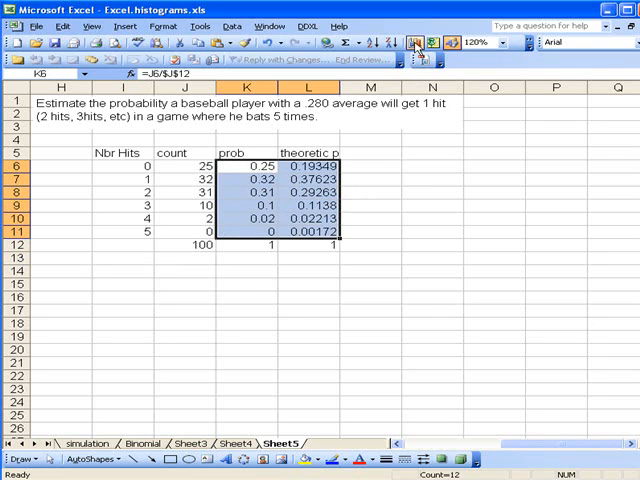
- Start the Chart Wizard with a Line chart, line-with-markers subtype, and continue to the source data
{"action": "left_click", "coordinate": [416, 42]}
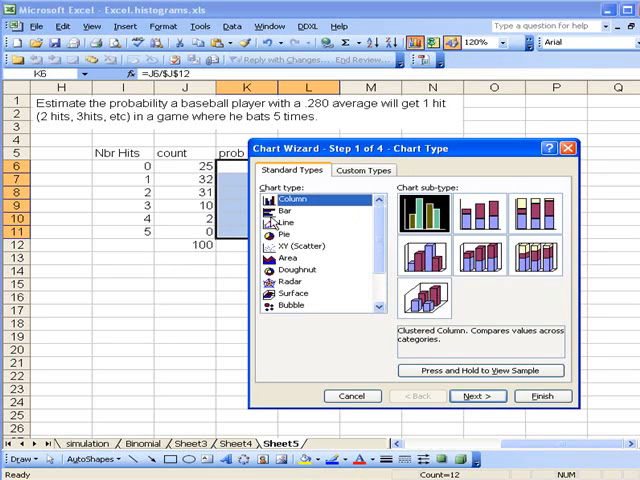
{"action": "left_click", "coordinate": [284, 222]}
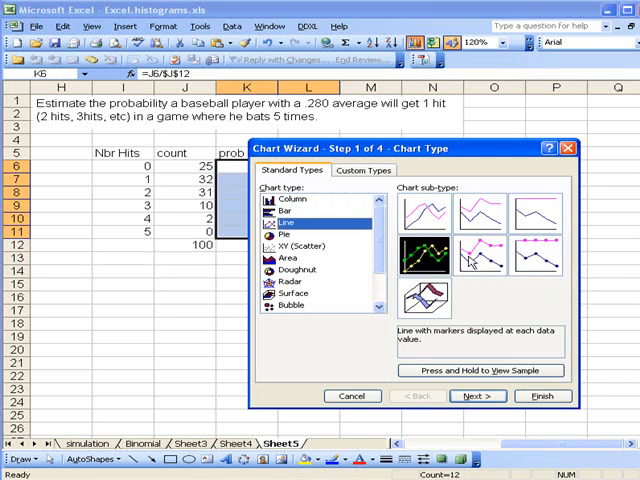
{"action": "left_click", "coordinate": [480, 256]}
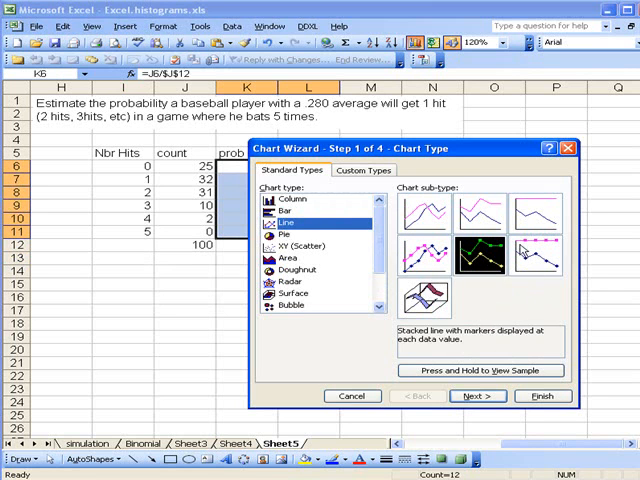
{"action": "left_click", "coordinate": [428, 212]}
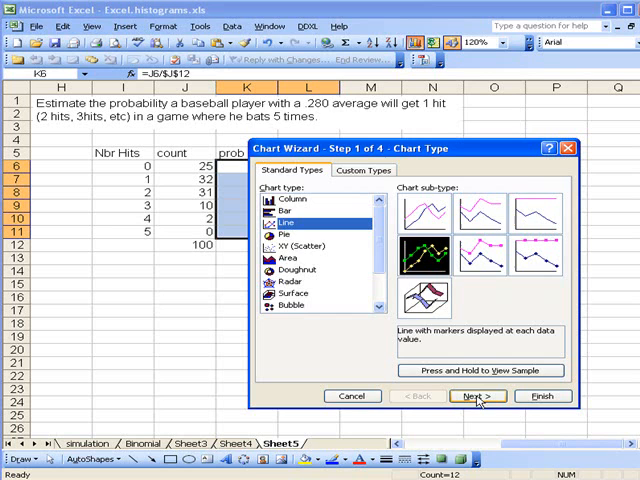
{"action": "left_click", "coordinate": [476, 396]}
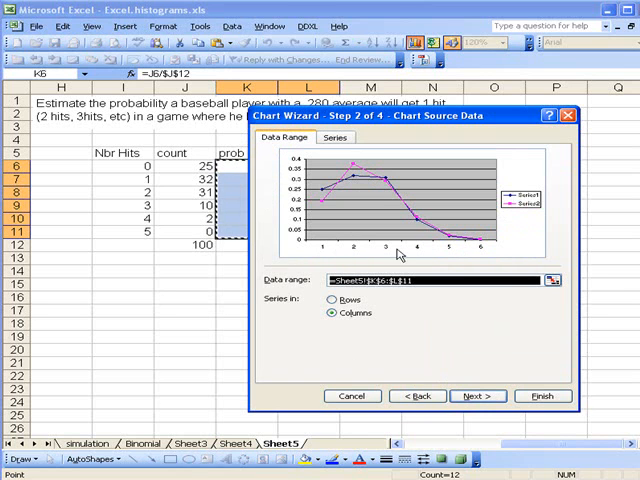
- On the Series tab, name Series1 'experimental' and Series2 'theoretic'
{"action": "left_click", "coordinate": [336, 136]}
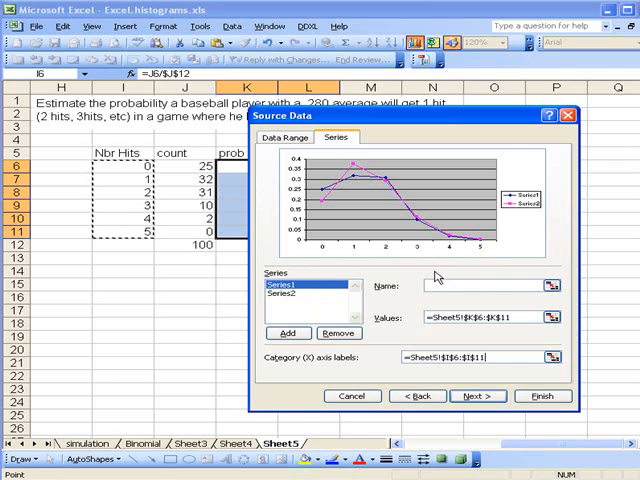
{"action": "left_click", "coordinate": [484, 284]}
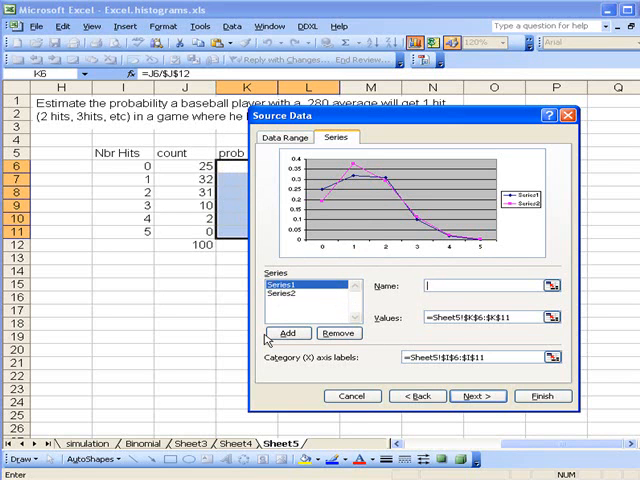
{"action": "type", "text": "expermintal"}
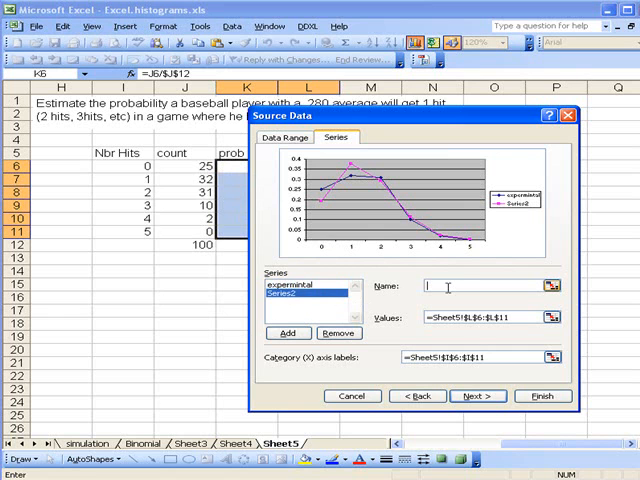
{"action": "type", "text": "the"}
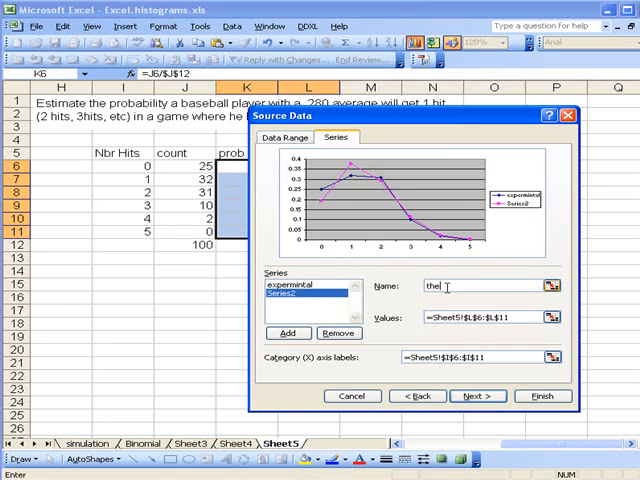
{"action": "key", "text": "BackSpace"}
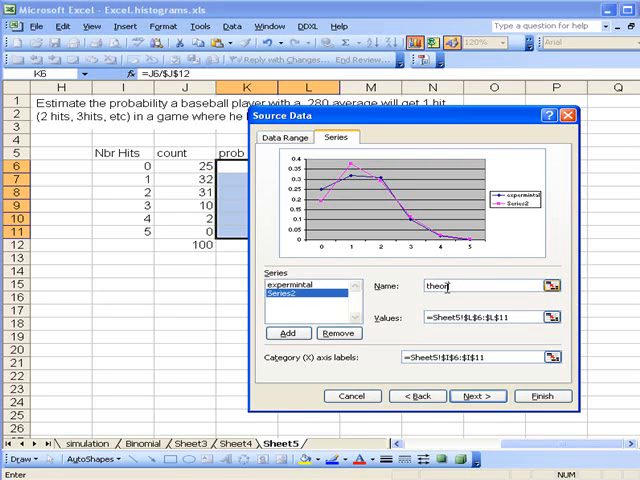
{"action": "type", "text": "etic"}
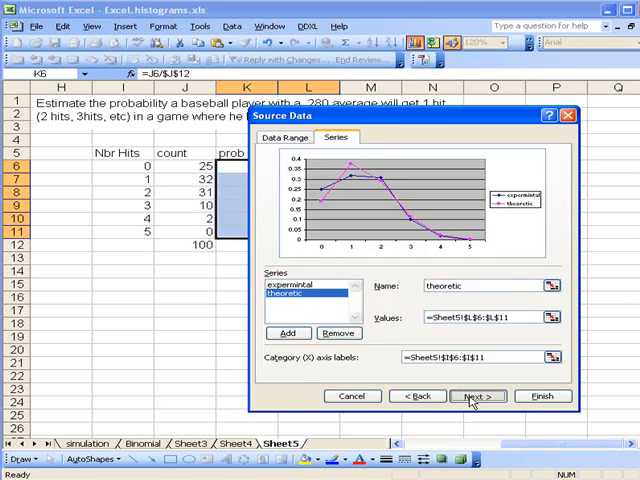
- Place the legend at the bottom and finish, inserting the chart on Sheet5
{"action": "left_click", "coordinate": [476, 396]}
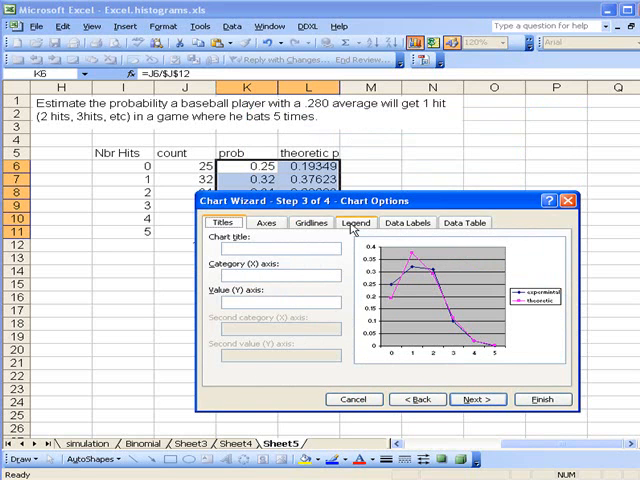
{"action": "left_click", "coordinate": [356, 222]}
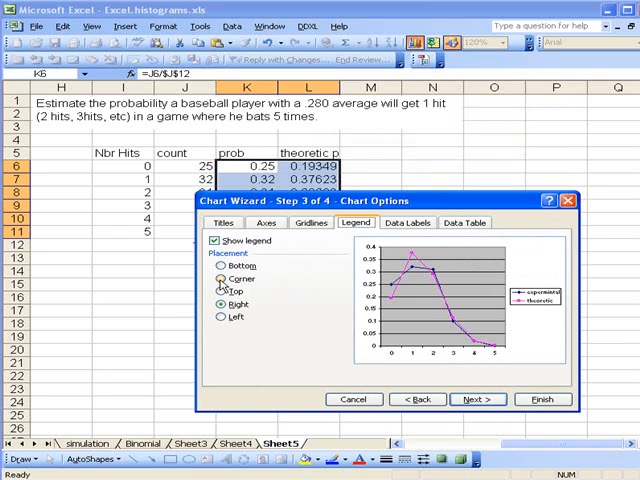
{"action": "left_click", "coordinate": [220, 264]}
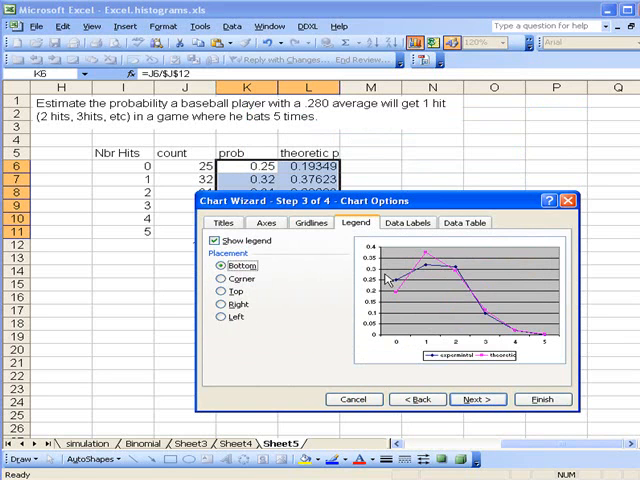
{"action": "mouse_move", "coordinate": [380, 424]}
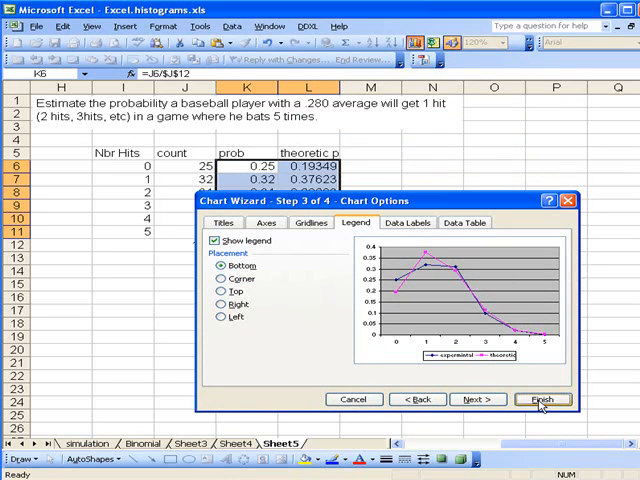
{"action": "left_click", "coordinate": [542, 400]}
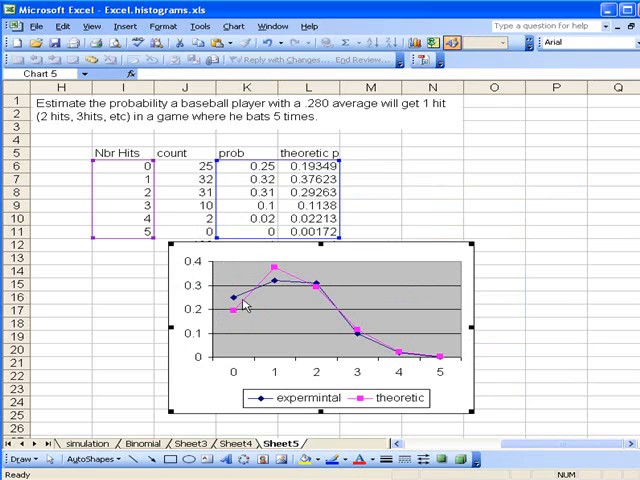
{"action": "mouse_move", "coordinate": [232, 302]}
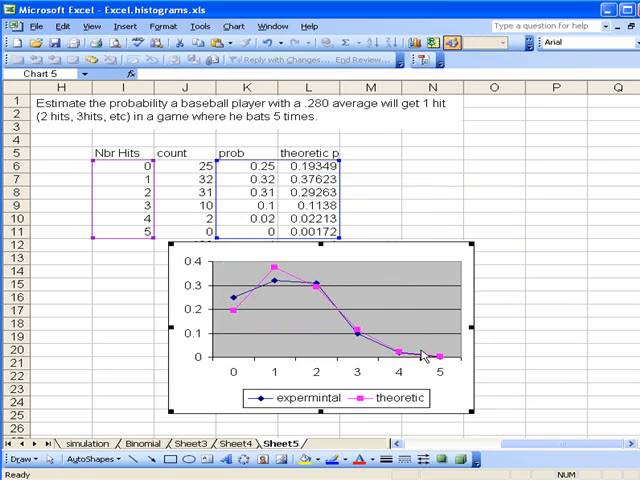
{"action": "mouse_move", "coordinate": [314, 318]}
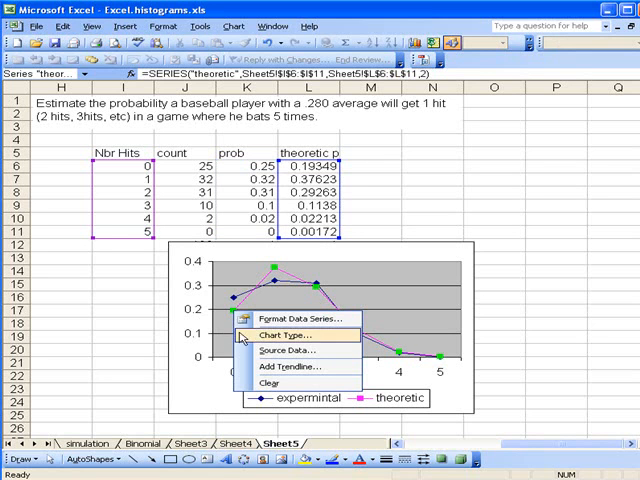
{"action": "mouse_move", "coordinate": [288, 350]}
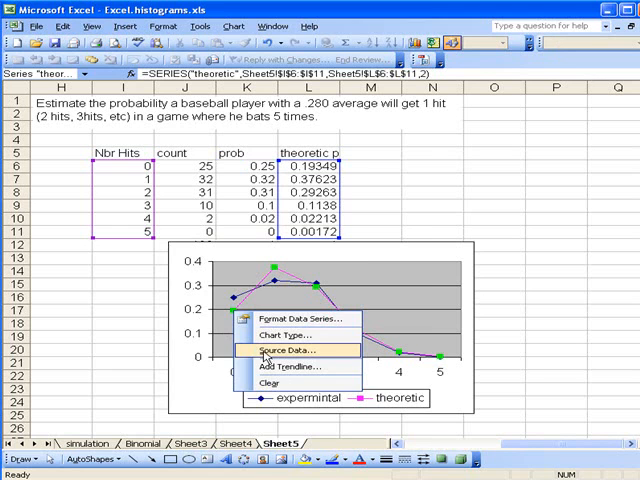
- Change the theoretic series' chart type to Column, keeping experimental as a line
{"action": "left_click", "coordinate": [296, 334]}
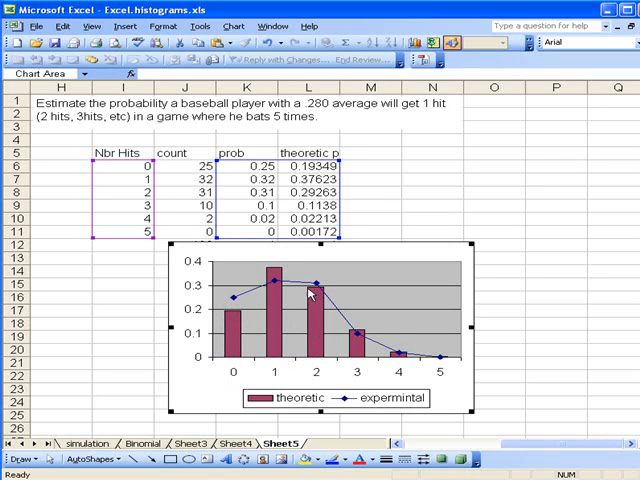
{"action": "mouse_move", "coordinate": [210, 350]}
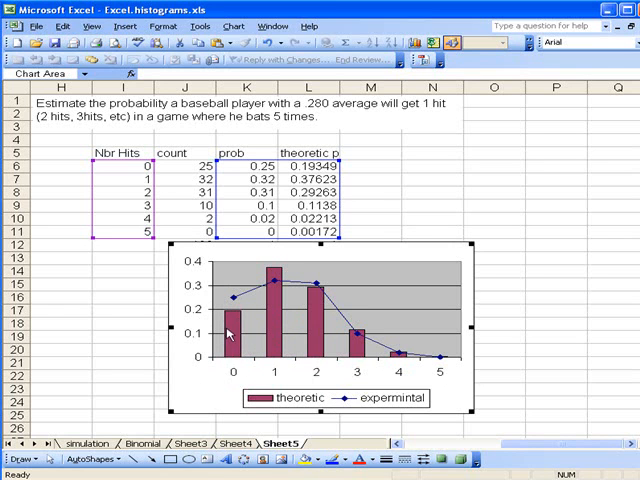
{"action": "mouse_move", "coordinate": [284, 320]}
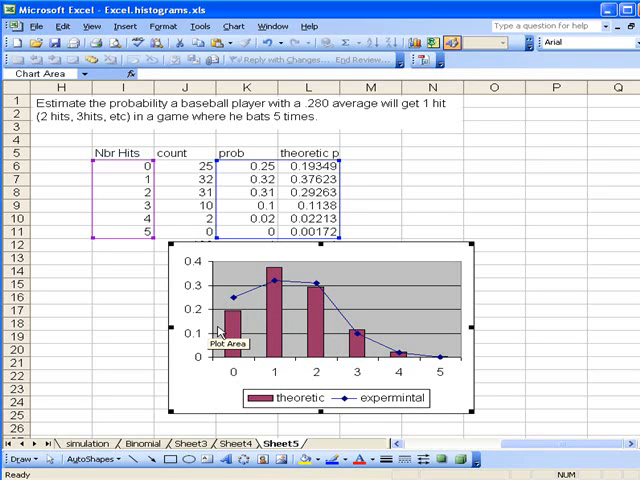
{"action": "mouse_move", "coordinate": [444, 320]}
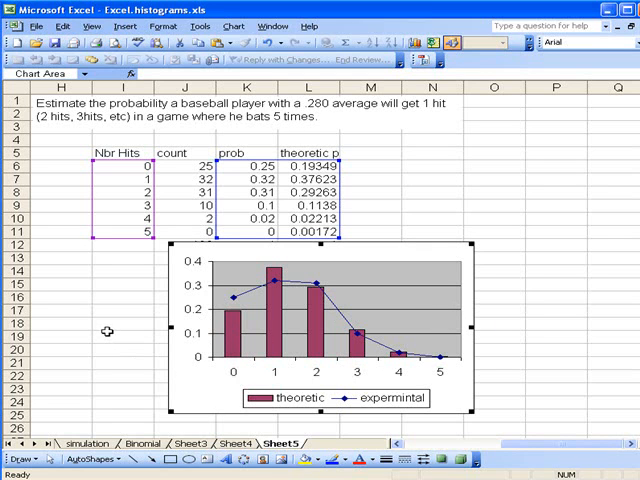
{"action": "mouse_move", "coordinate": [336, 320]}
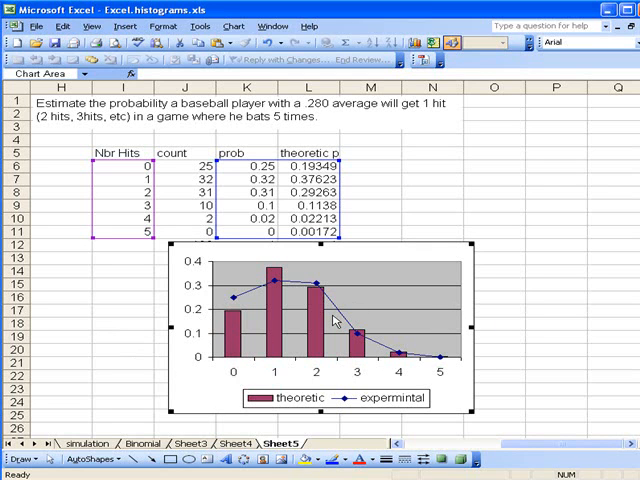